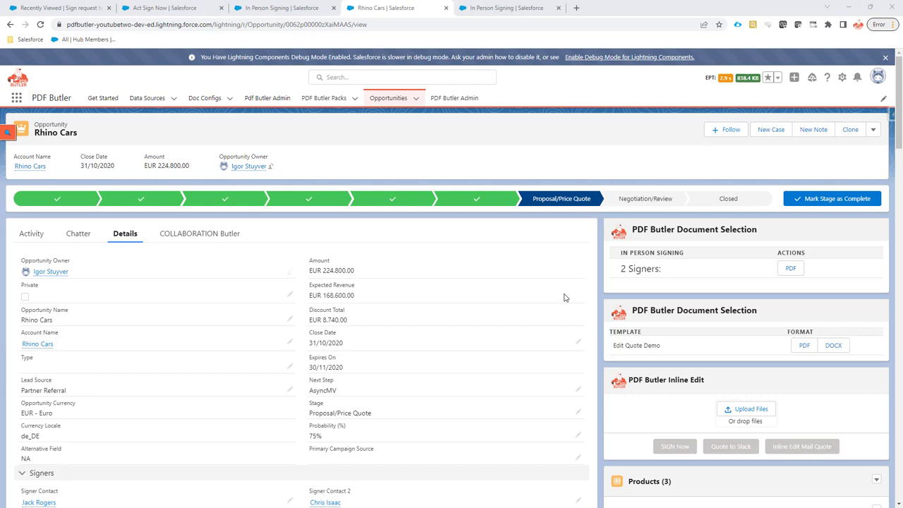
Step: Show the In Person Signing template record with its two signer stakeholders and one actionable
{"action": "scroll", "scroll_direction": "down", "scroll_amount": 3}
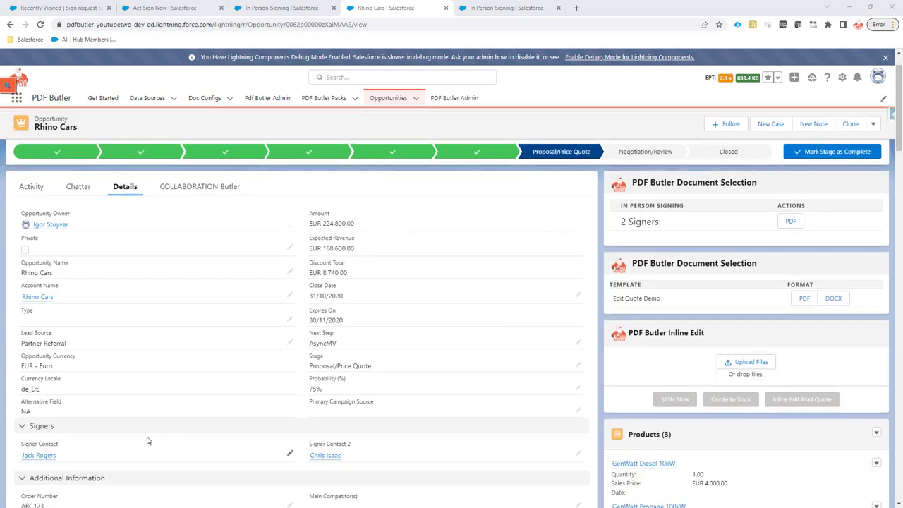
{"action": "mouse_move", "coordinate": [28, 444]}
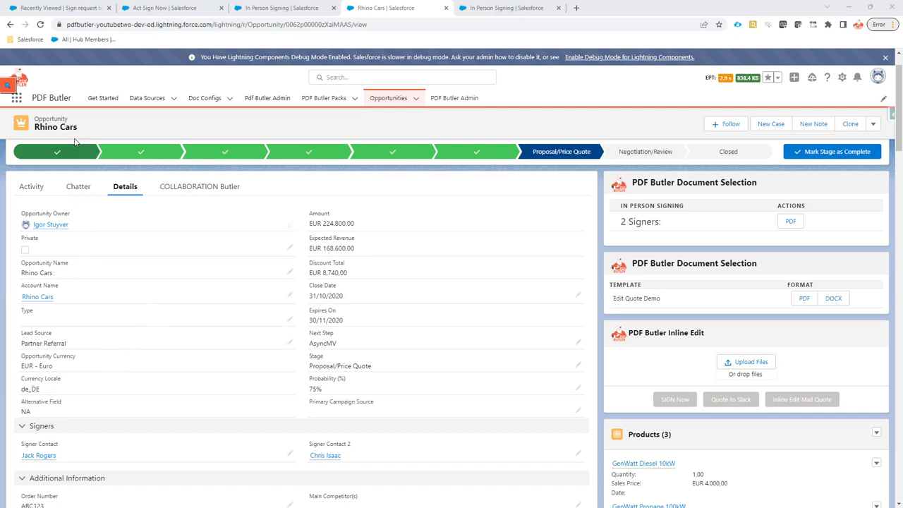
{"action": "scroll", "scroll_direction": "down", "scroll_amount": 3}
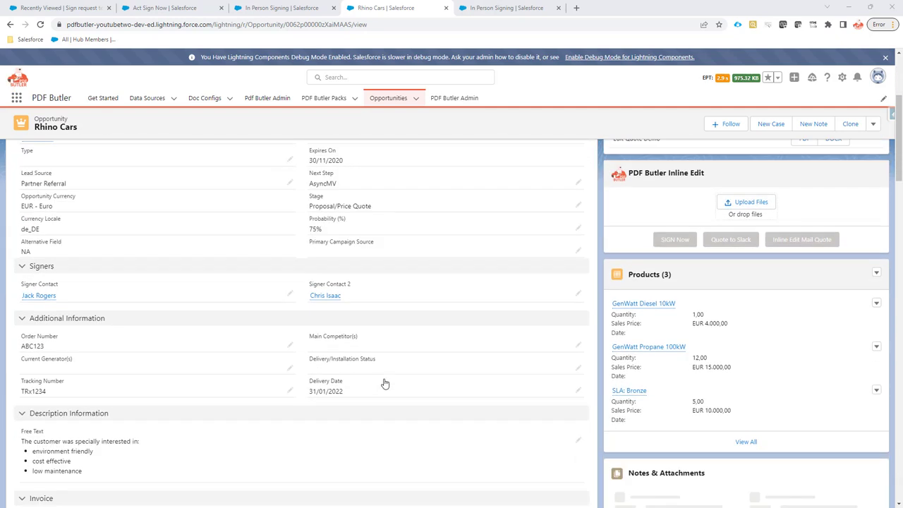
{"action": "scroll", "scroll_direction": "up", "scroll_amount": 3}
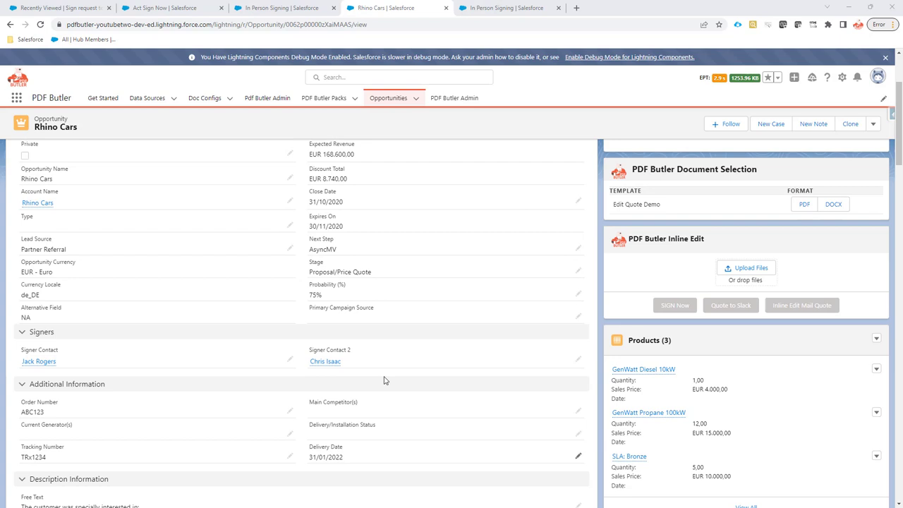
{"action": "mouse_move", "coordinate": [388, 376]}
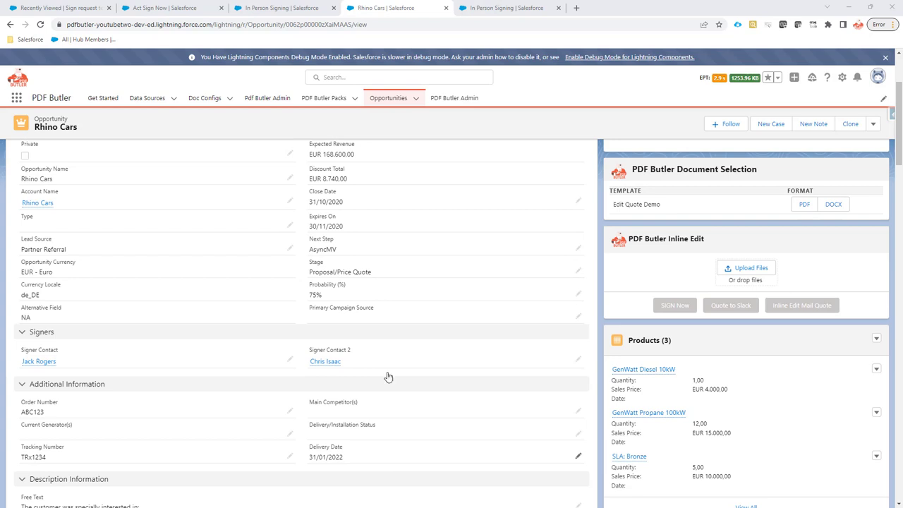
{"action": "scroll", "scroll_direction": "down", "scroll_amount": 3}
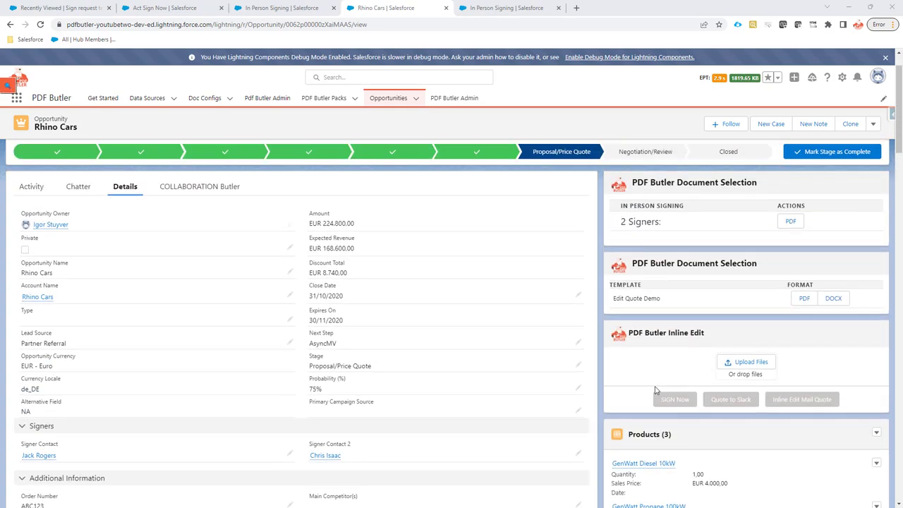
{"action": "mouse_move", "coordinate": [499, 404]}
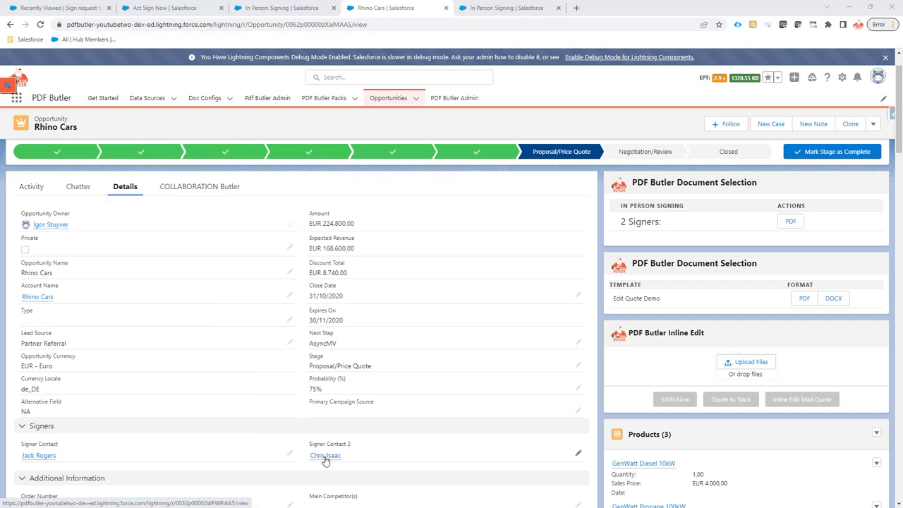
{"action": "left_click", "coordinate": [325, 455]}
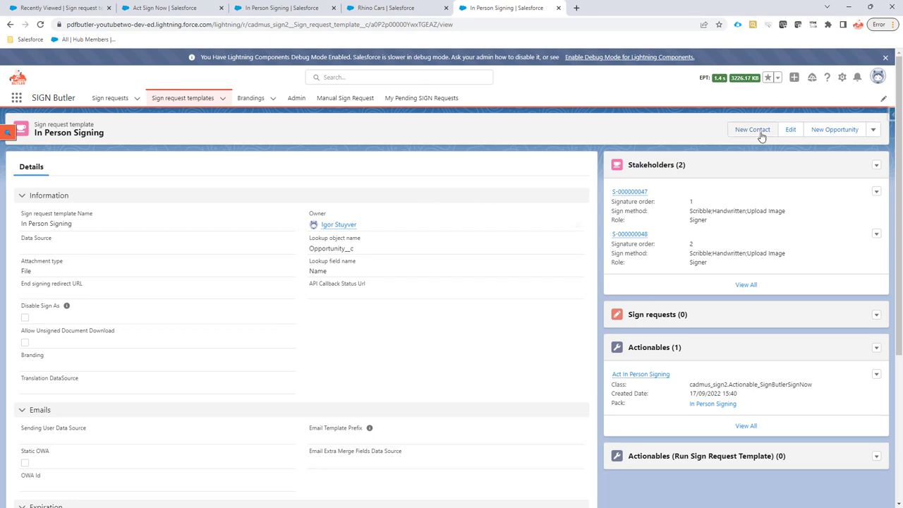
Step: Edit the In Person Signing template and set 'Enable In Person Signing' to Active
{"action": "left_click", "coordinate": [789, 129]}
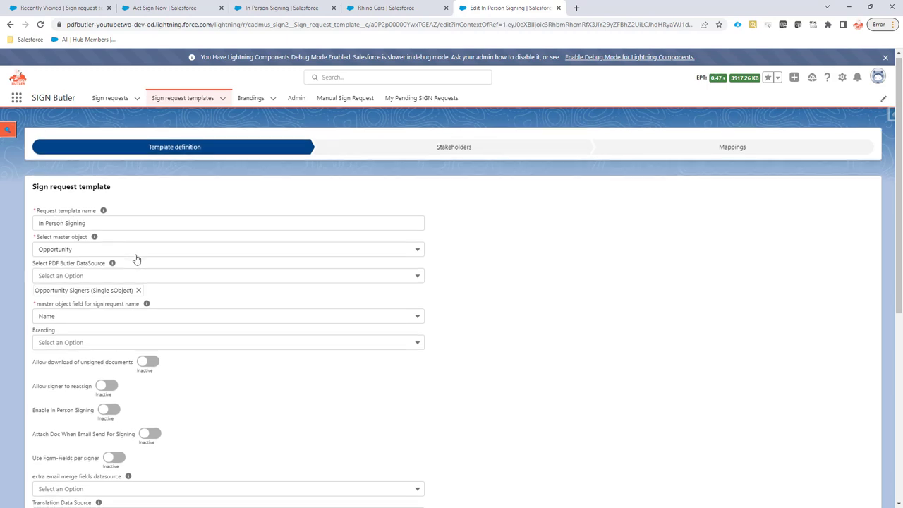
{"action": "scroll", "scroll_direction": "down", "scroll_amount": 3}
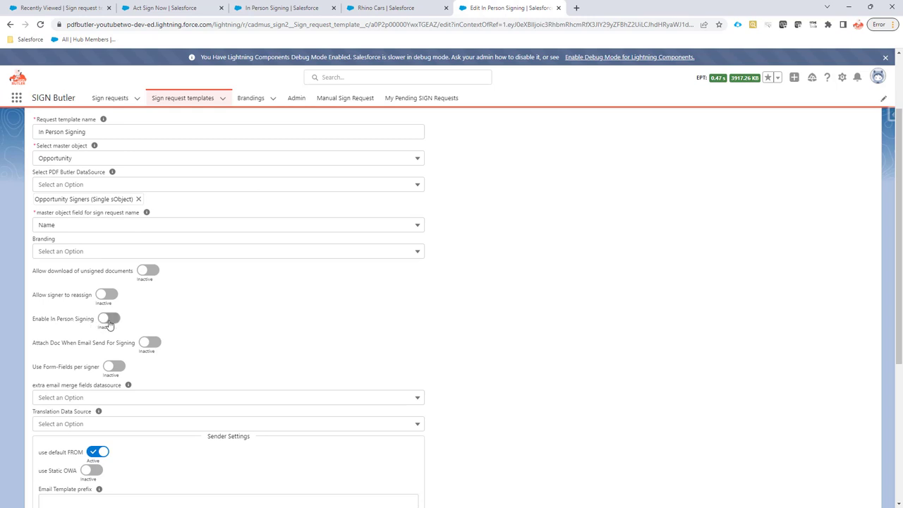
{"action": "left_click", "coordinate": [109, 318]}
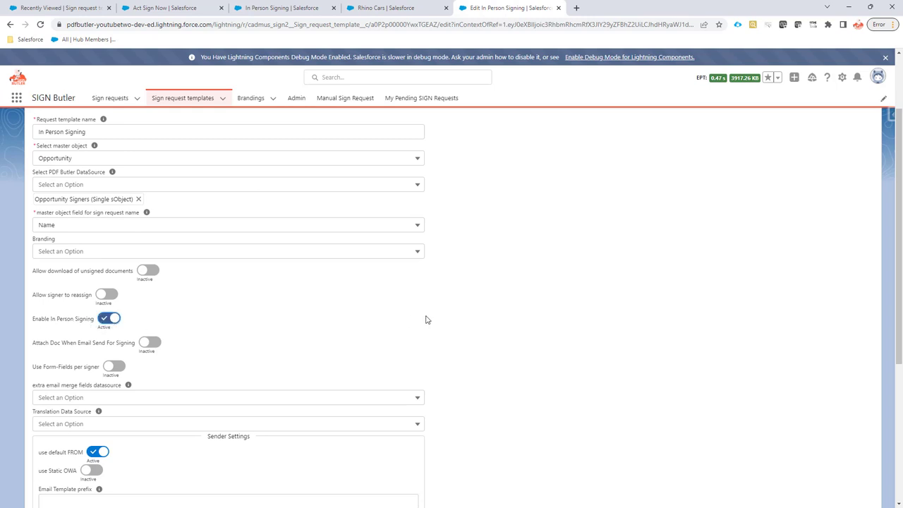
{"action": "scroll", "scroll_direction": "down", "scroll_amount": 3}
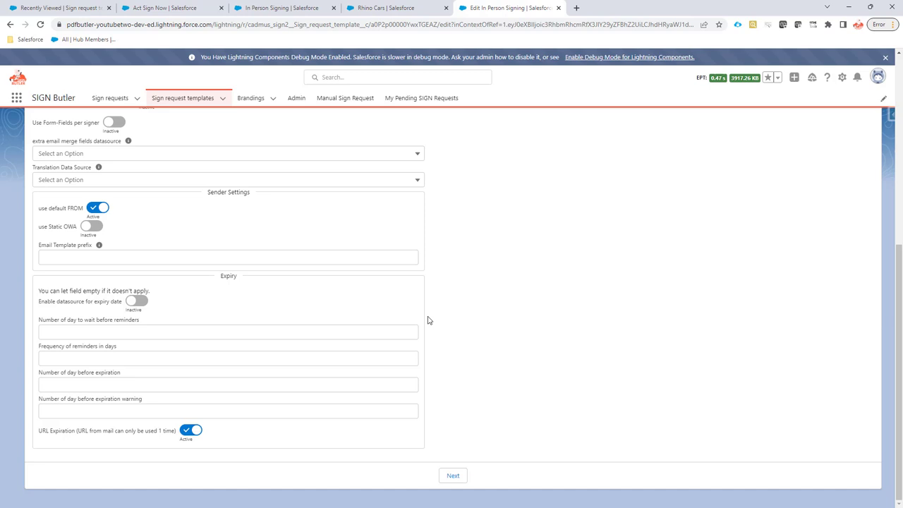
{"action": "mouse_move", "coordinate": [224, 433]}
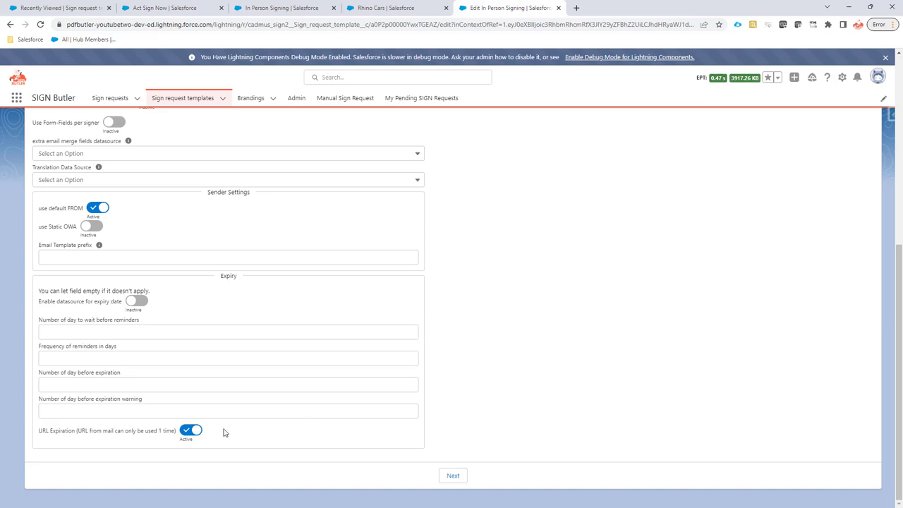
{"action": "mouse_move", "coordinate": [227, 441]}
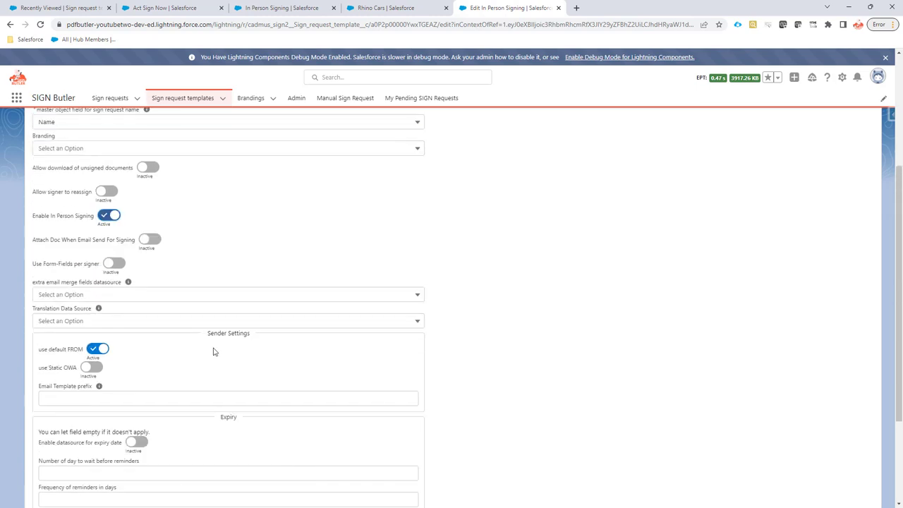
{"action": "scroll", "scroll_direction": "down", "scroll_amount": 3}
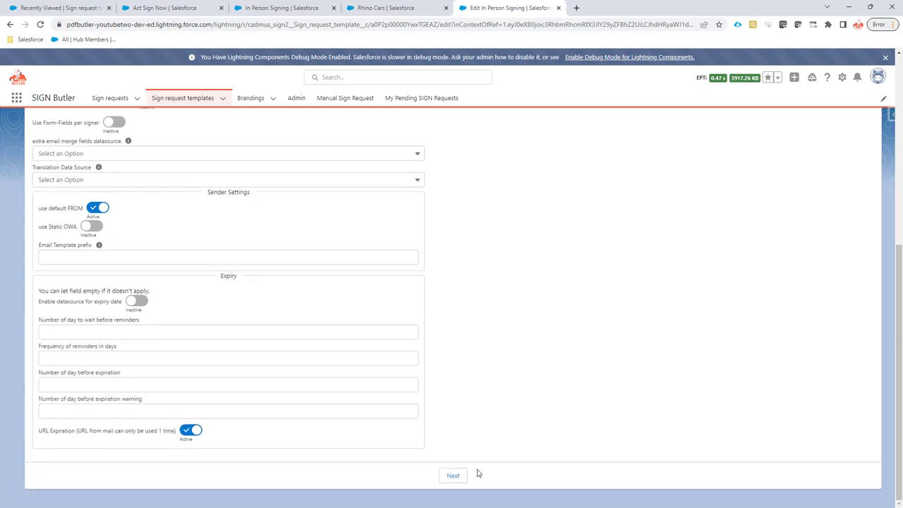
Step: Save the template past the Stakeholders step and open the In Person Signing pack record
{"action": "left_click", "coordinate": [452, 474]}
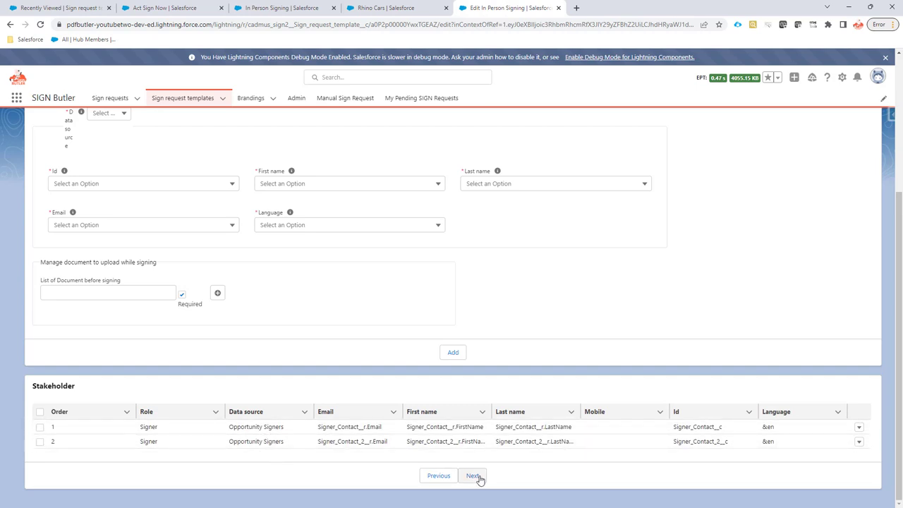
{"action": "left_click", "coordinate": [472, 475]}
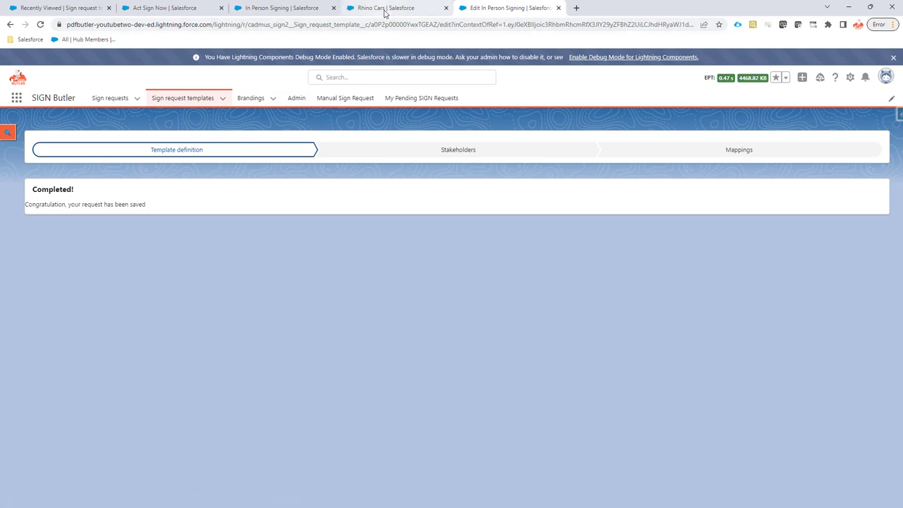
{"action": "left_click", "coordinate": [282, 8]}
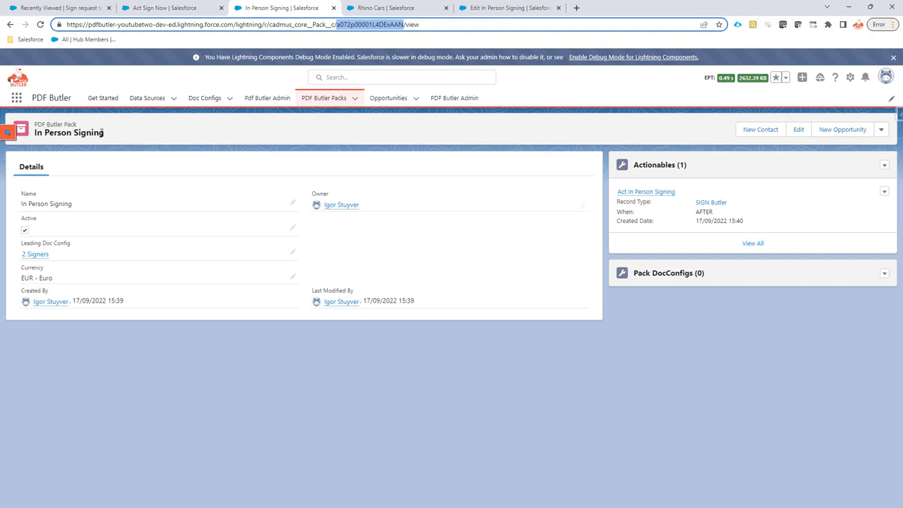
{"action": "left_click", "coordinate": [35, 254]}
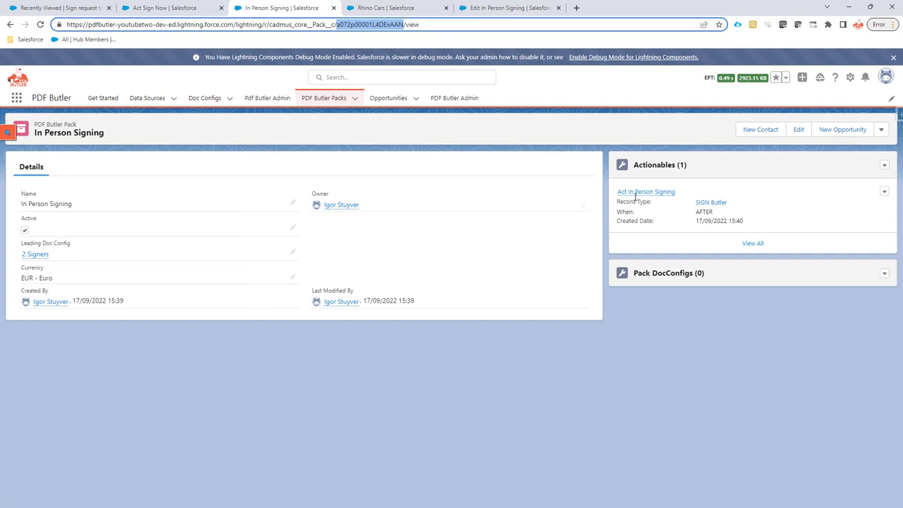
{"action": "mouse_move", "coordinate": [645, 191]}
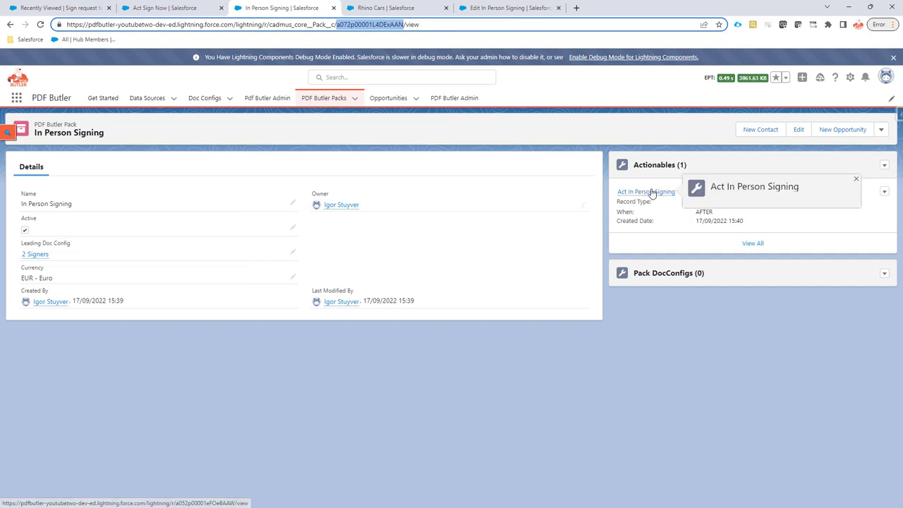
Step: Open the Act In Person Signing actionable and select its SignButlerSignNow class name
{"action": "left_click", "coordinate": [645, 191]}
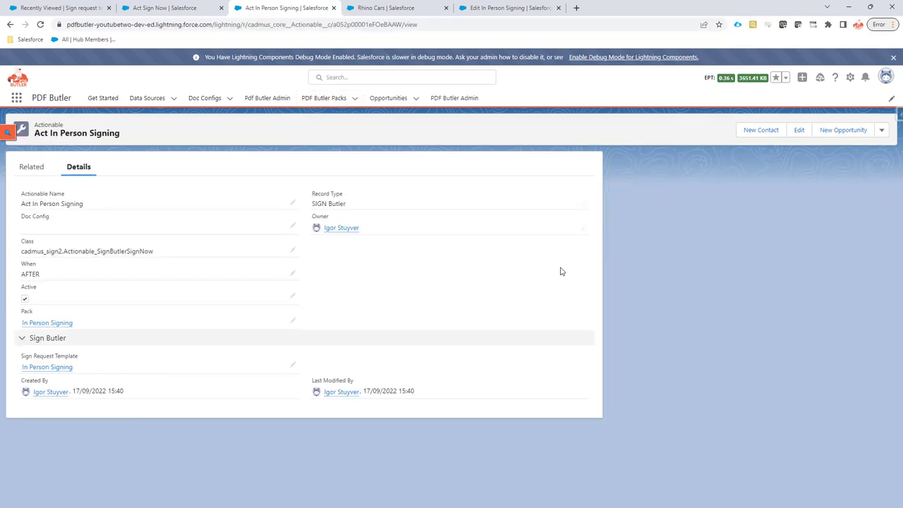
{"action": "mouse_move", "coordinate": [549, 271]}
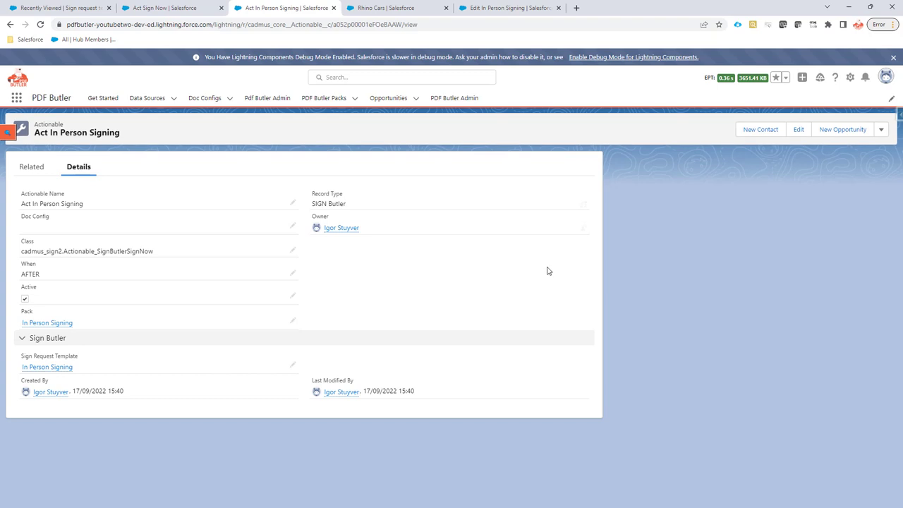
{"action": "mouse_move", "coordinate": [305, 270]}
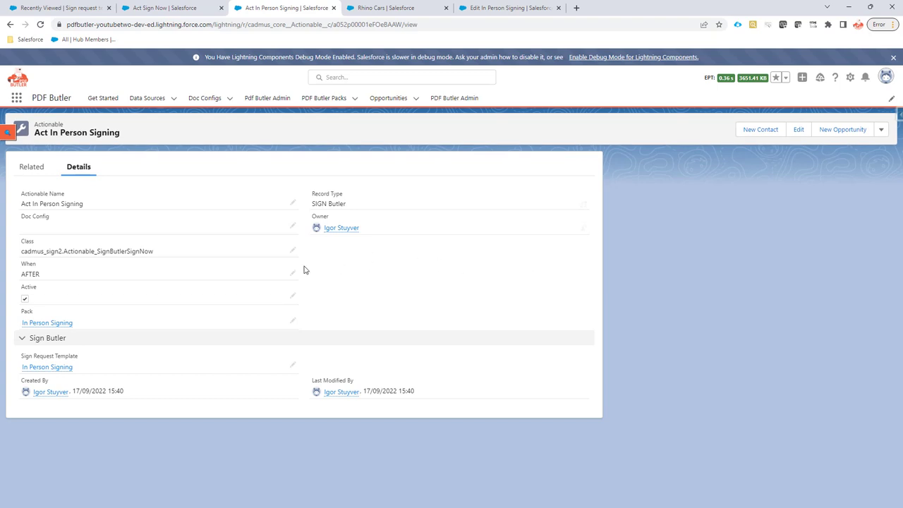
{"action": "double_click", "coordinate": [86, 251]}
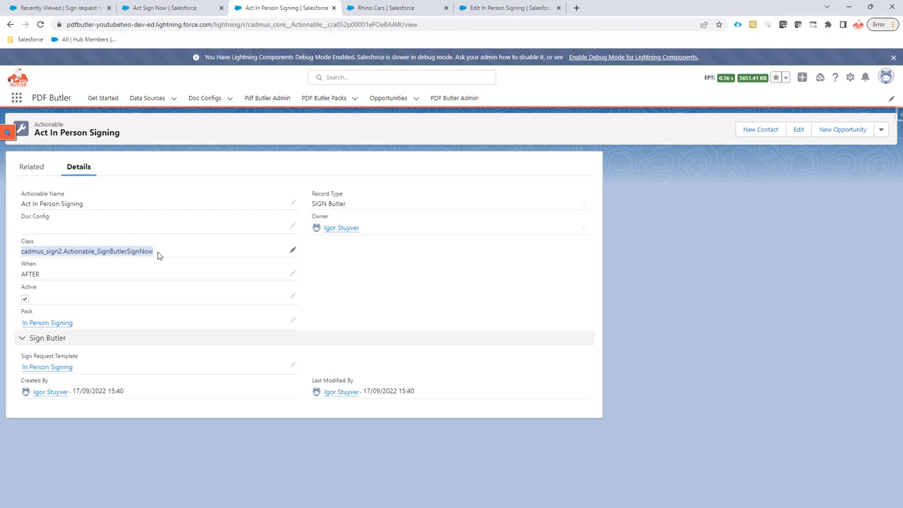
{"action": "mouse_move", "coordinate": [73, 261]}
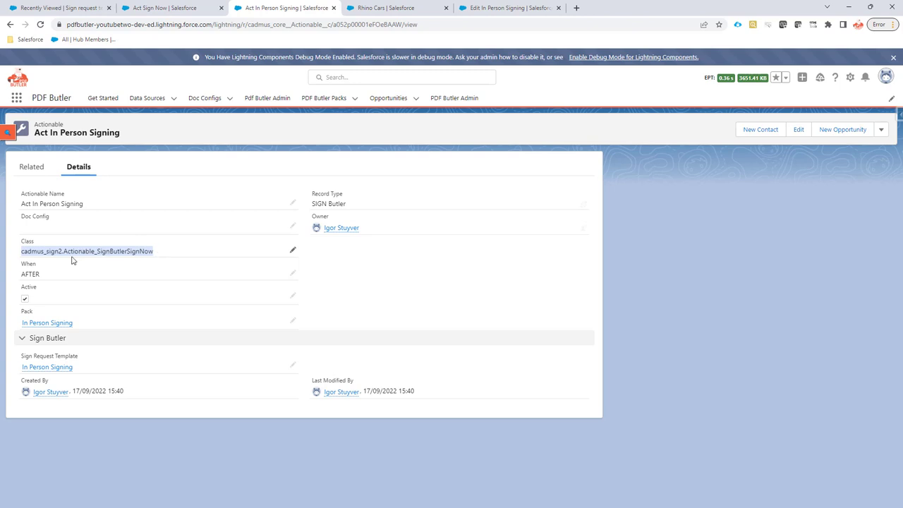
{"action": "mouse_move", "coordinate": [52, 146]}
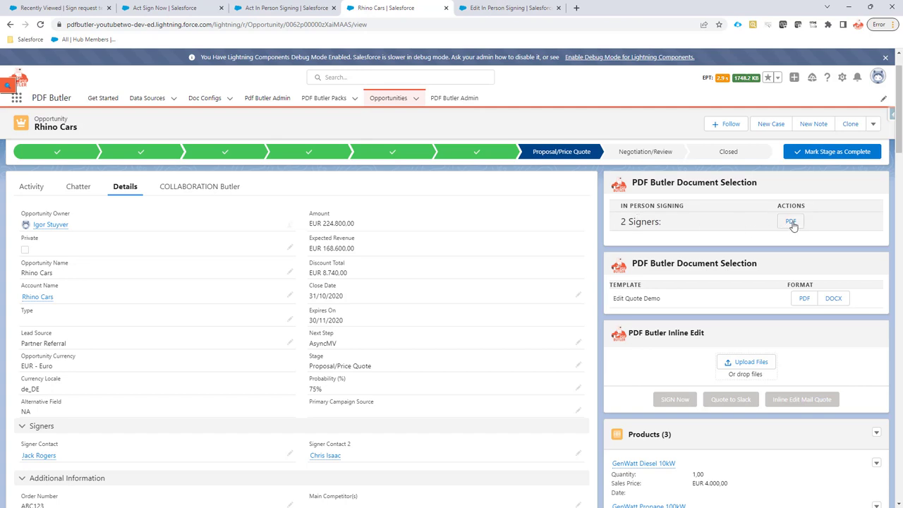
{"action": "left_click", "coordinate": [789, 222]}
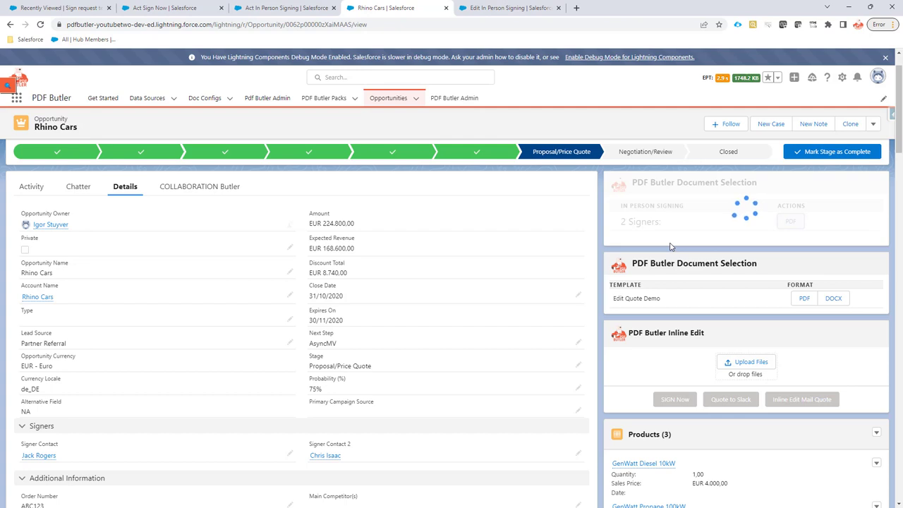
{"action": "left_click", "coordinate": [674, 398]}
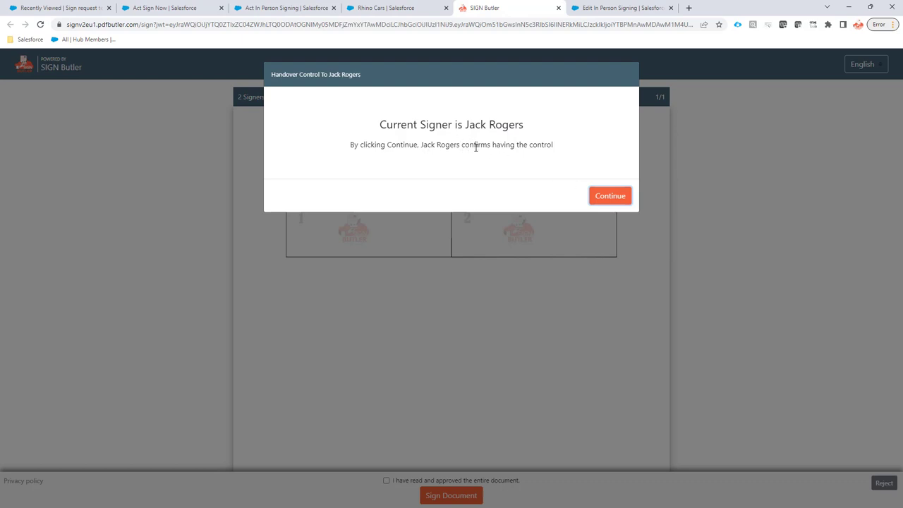
{"action": "mouse_move", "coordinate": [609, 196]}
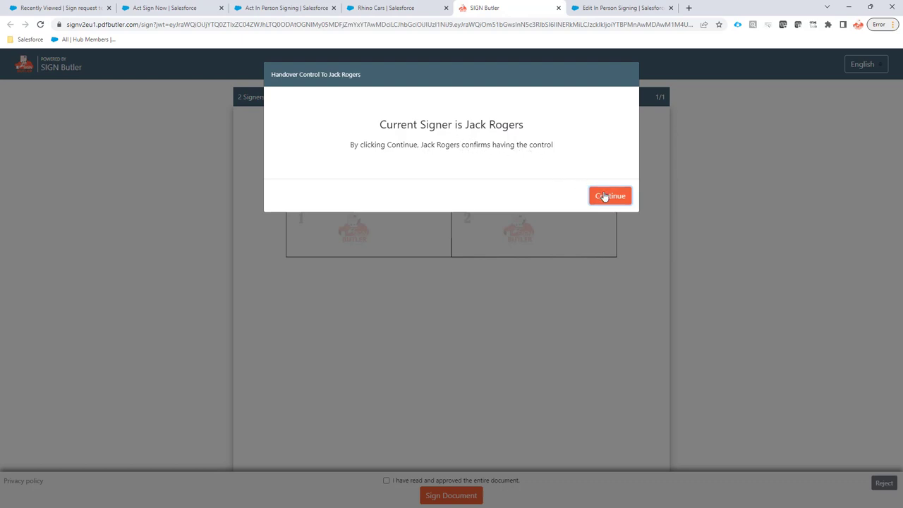
{"action": "left_click", "coordinate": [610, 196]}
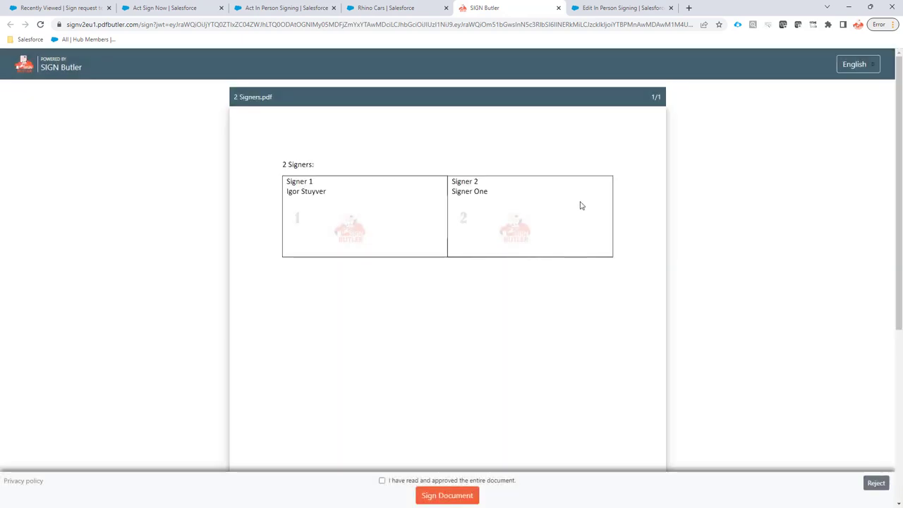
{"action": "mouse_move", "coordinate": [454, 200]}
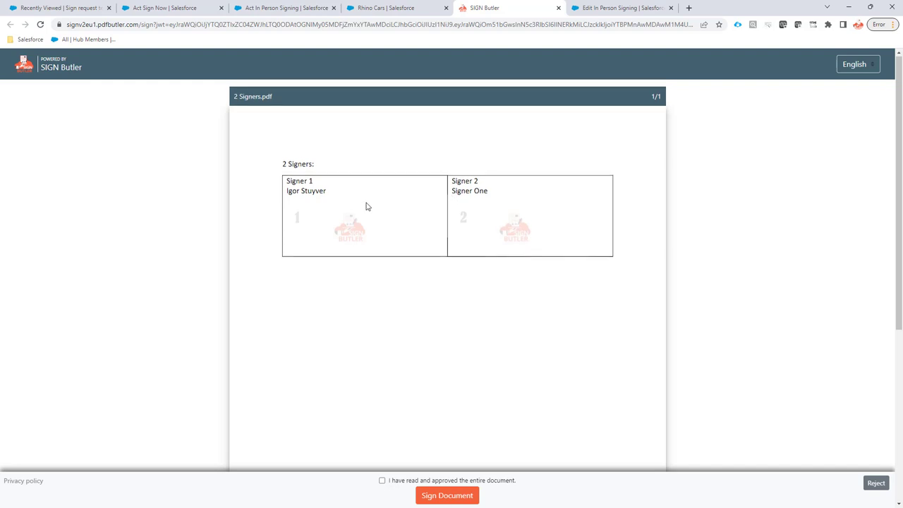
{"action": "scroll", "scroll_direction": "down", "scroll_amount": 3}
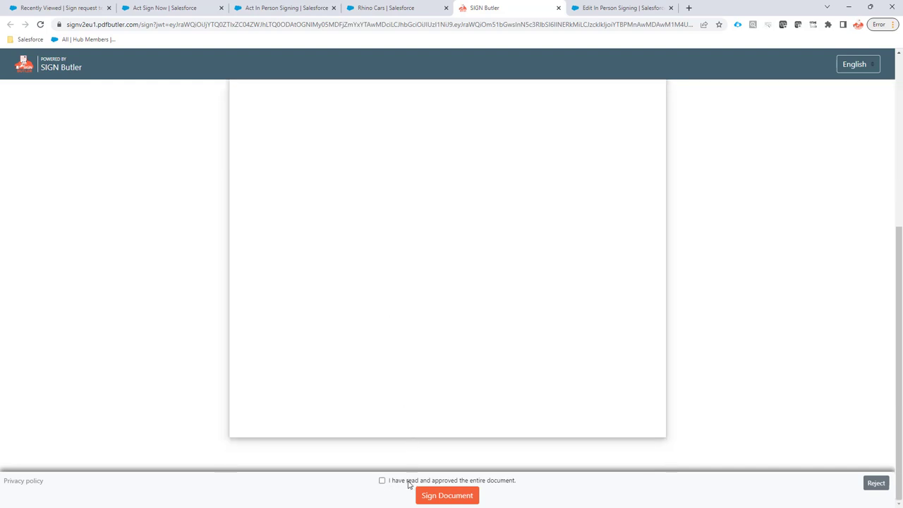
{"action": "left_click", "coordinate": [382, 480]}
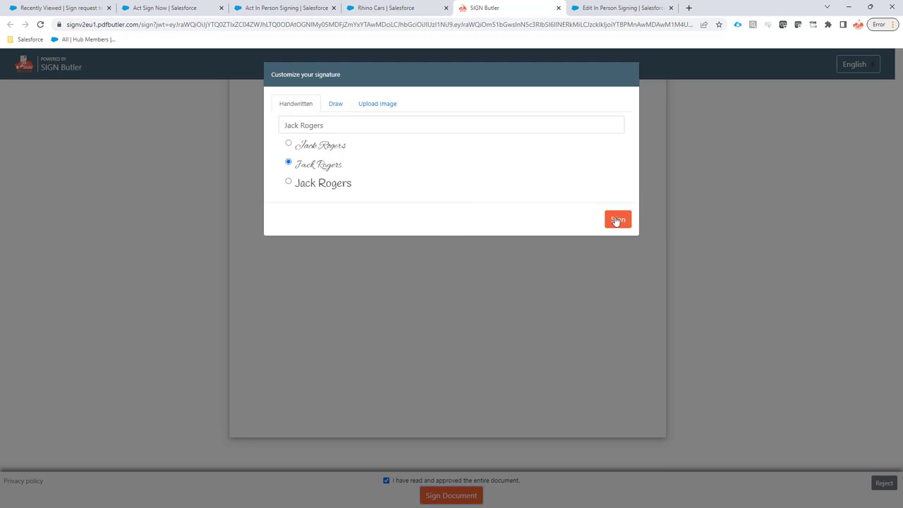
{"action": "left_click", "coordinate": [617, 219]}
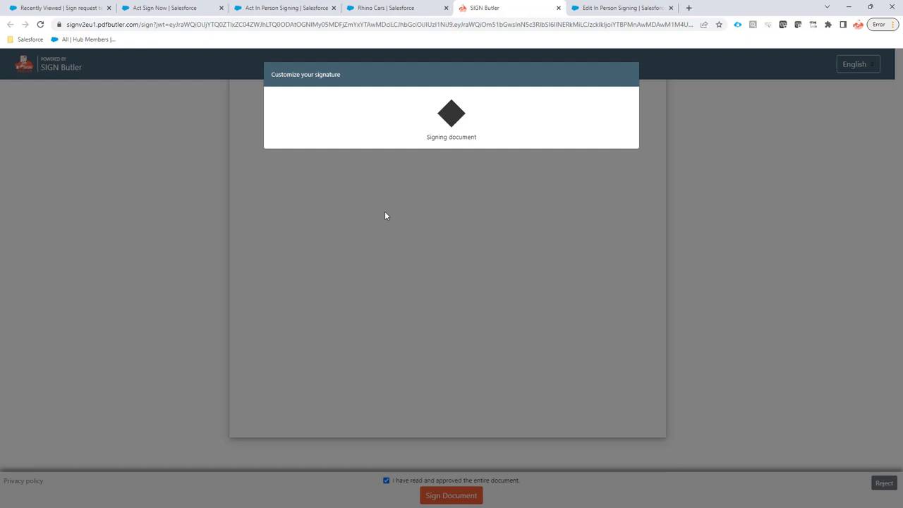
{"action": "left_click", "coordinate": [451, 494]}
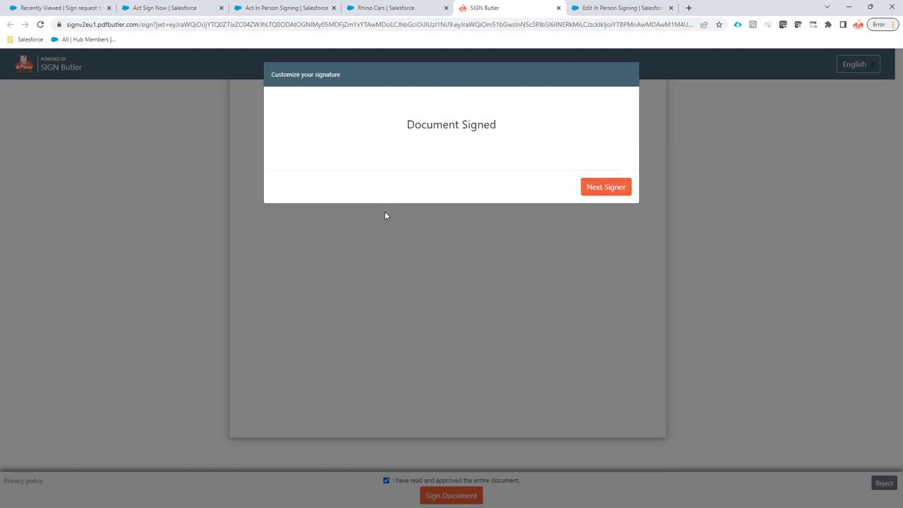
{"action": "mouse_move", "coordinate": [481, 140]}
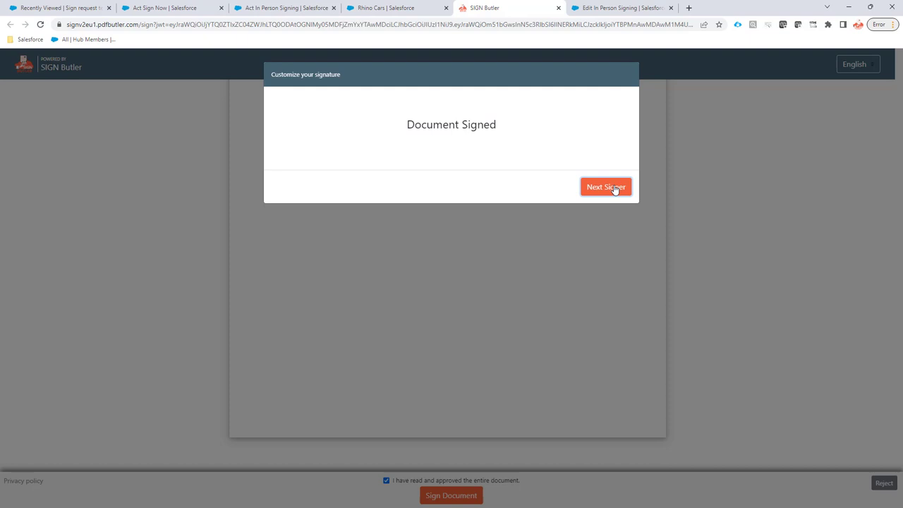
{"action": "left_click", "coordinate": [605, 186]}
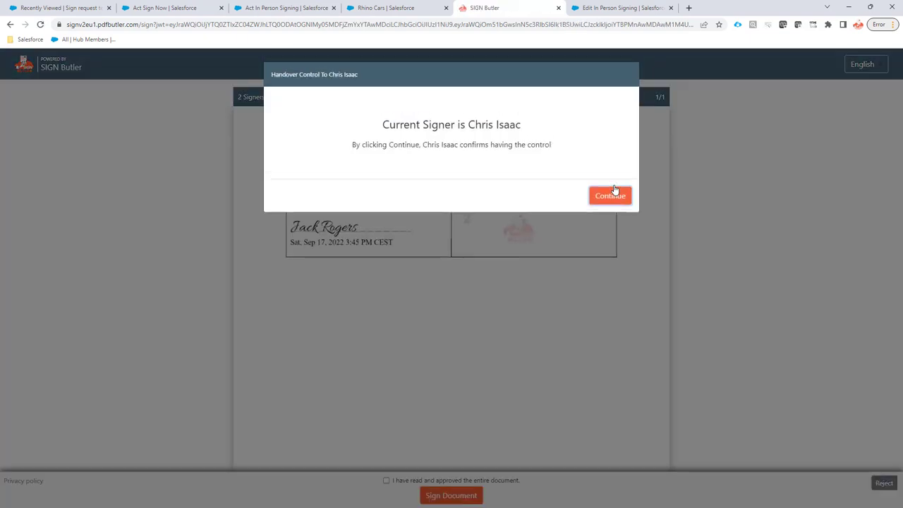
{"action": "mouse_move", "coordinate": [505, 136]}
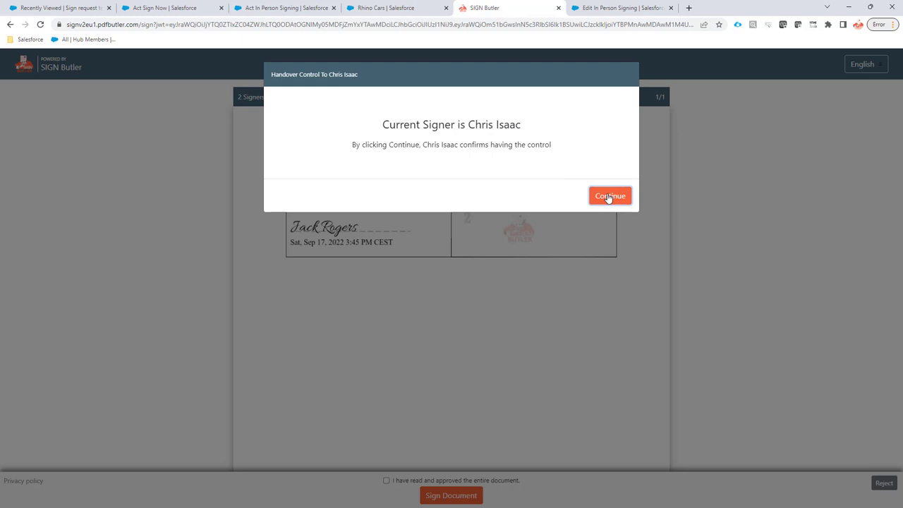
{"action": "left_click", "coordinate": [609, 196]}
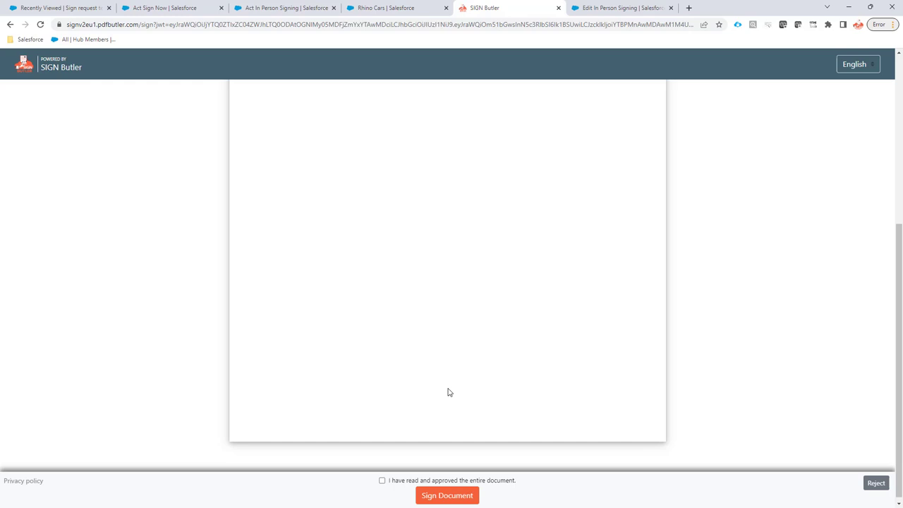
{"action": "left_click", "coordinate": [383, 480]}
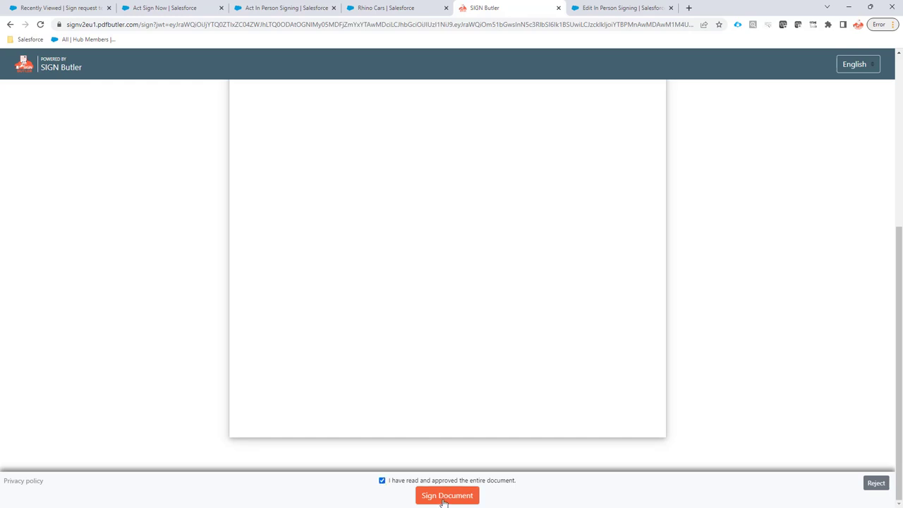
{"action": "left_click", "coordinate": [446, 495]}
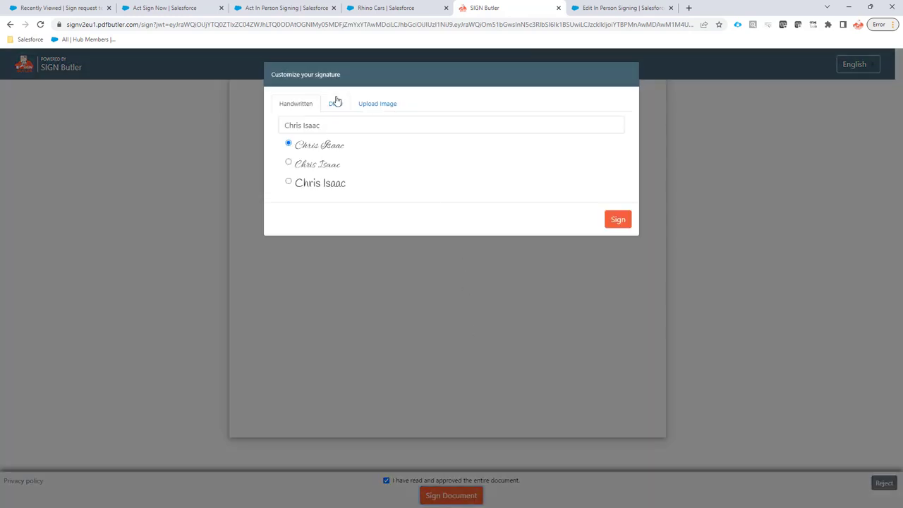
{"action": "left_click", "coordinate": [335, 103]}
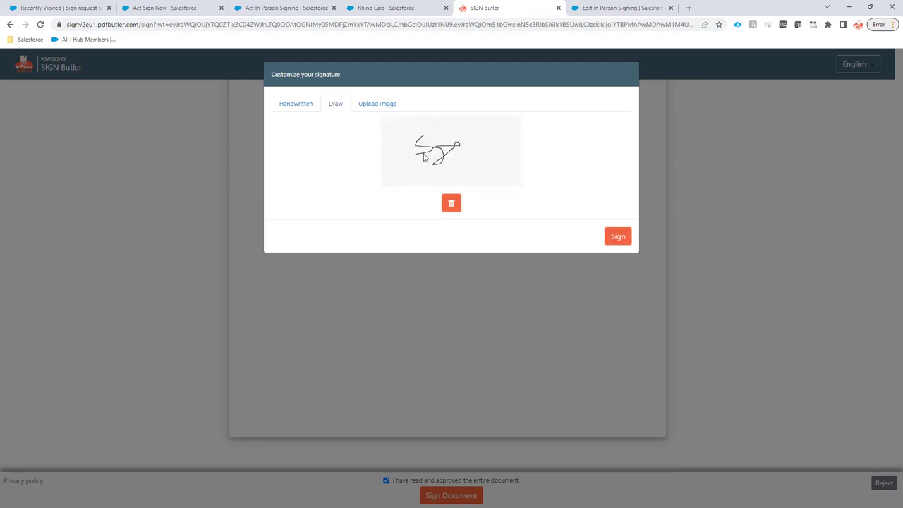
{"action": "left_click", "coordinate": [617, 236]}
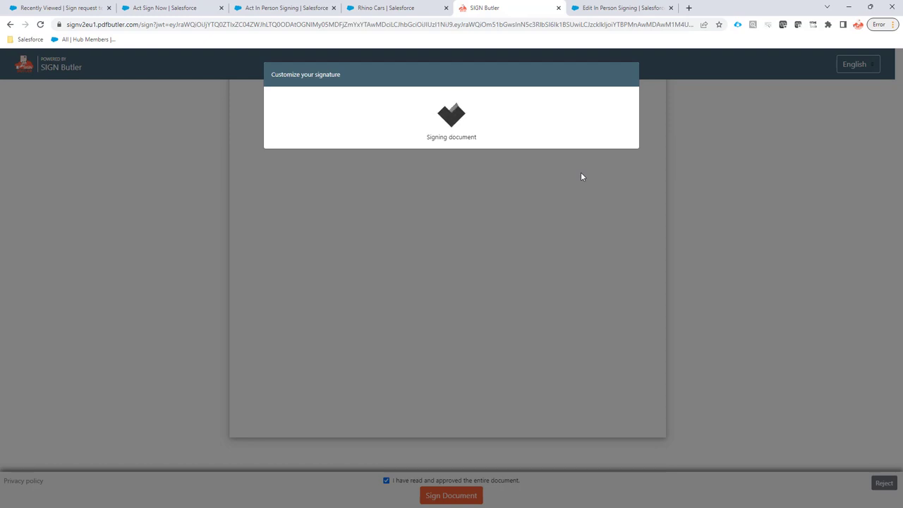
{"action": "left_click", "coordinate": [451, 494]}
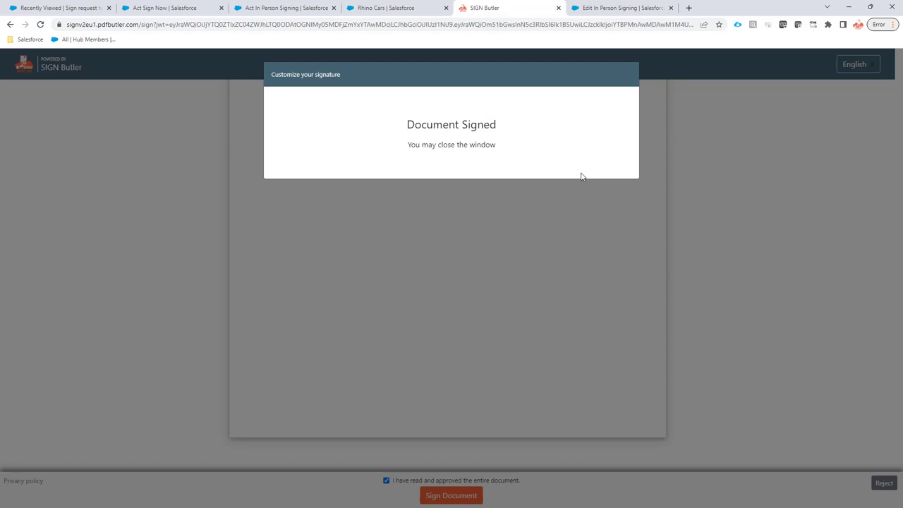
{"action": "mouse_move", "coordinate": [505, 153]}
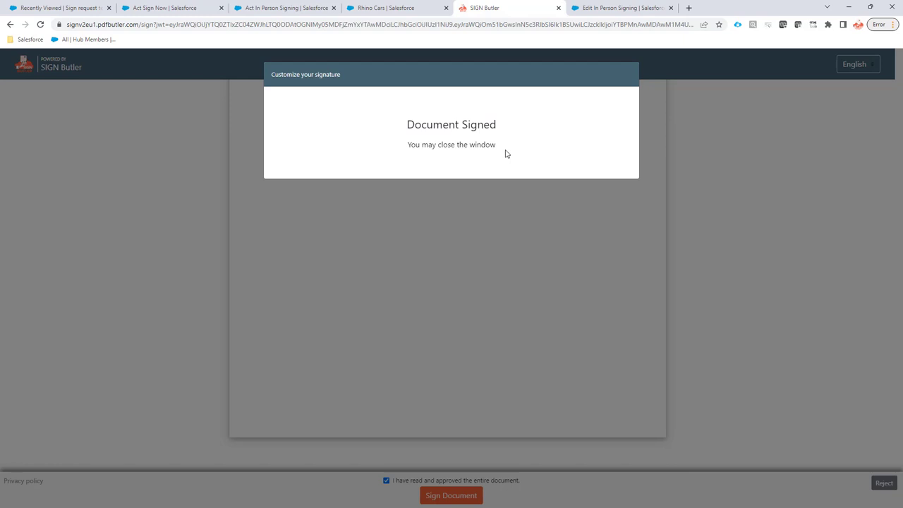
{"action": "mouse_move", "coordinate": [512, 181]}
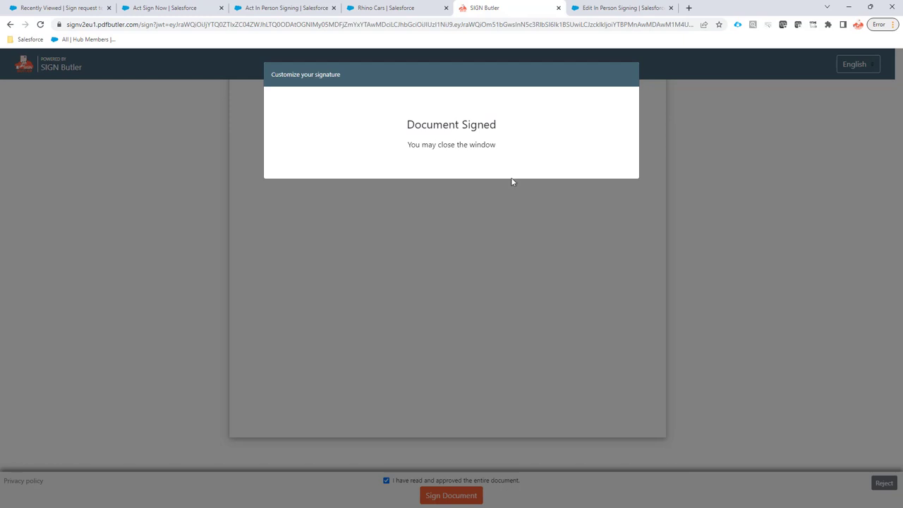
Step: Open the Finished Rhino Cars sign request from the Sign requests list in Salesforce
{"action": "left_click", "coordinate": [621, 8]}
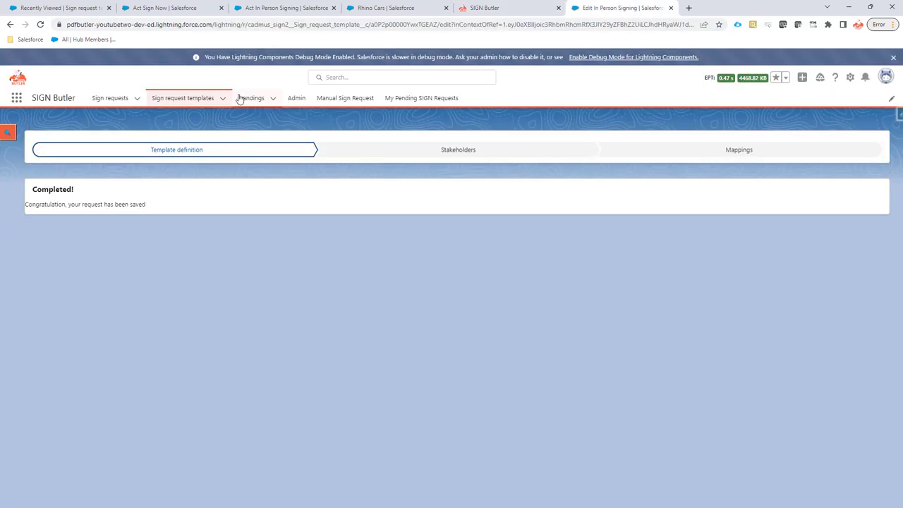
{"action": "left_click", "coordinate": [110, 98]}
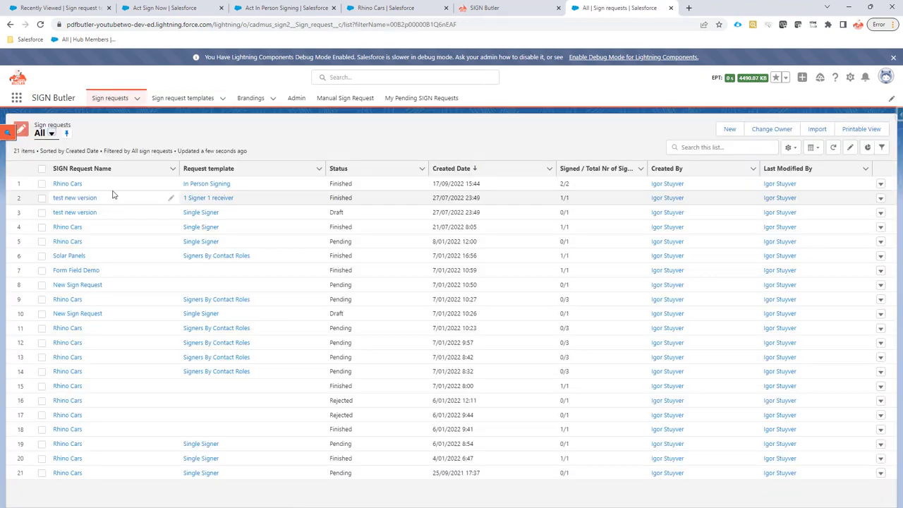
{"action": "left_click", "coordinate": [67, 183]}
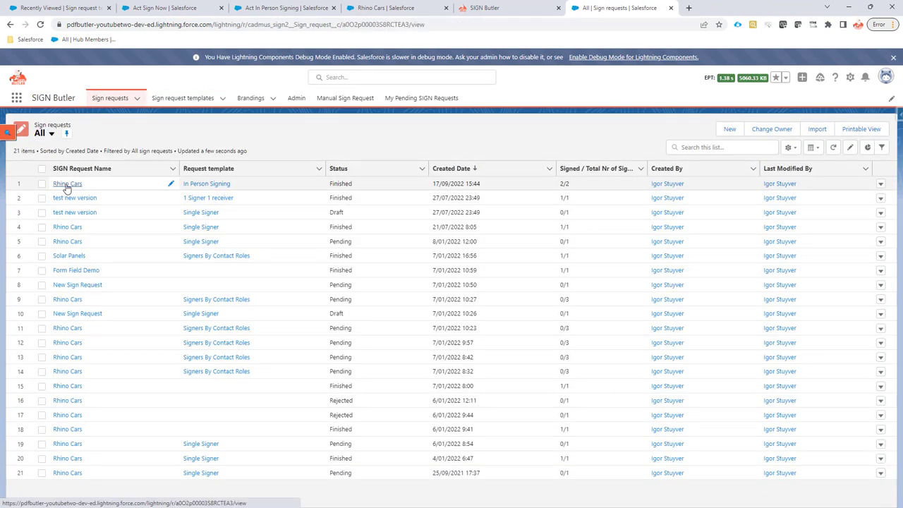
{"action": "left_click", "coordinate": [67, 183]}
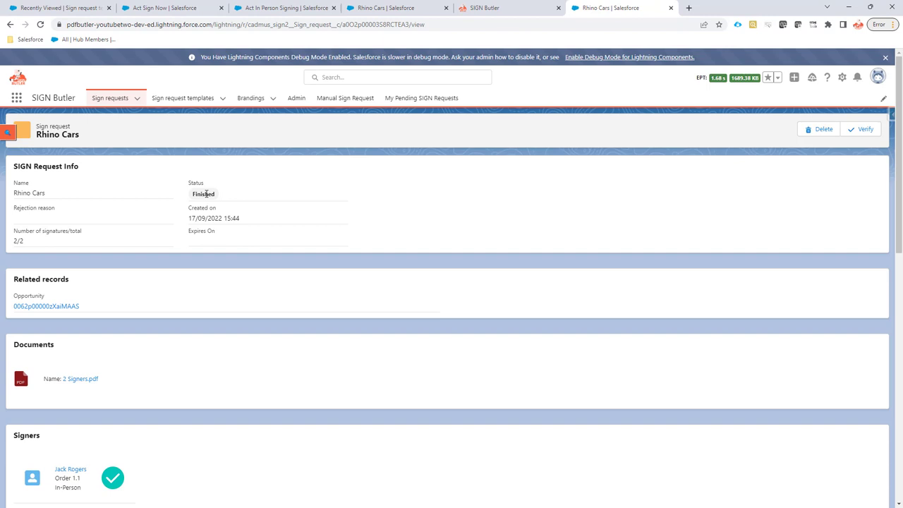
{"action": "scroll", "scroll_direction": "down", "scroll_amount": 3}
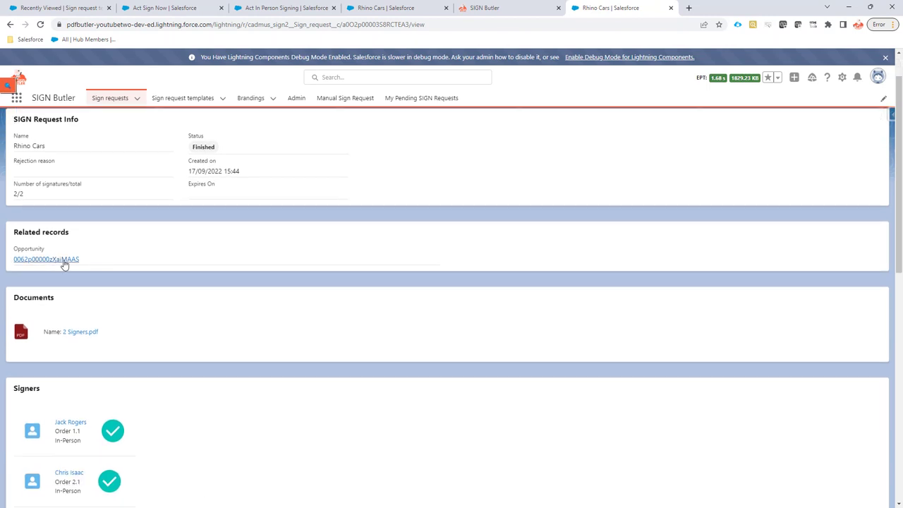
{"action": "scroll", "scroll_direction": "down", "scroll_amount": 3}
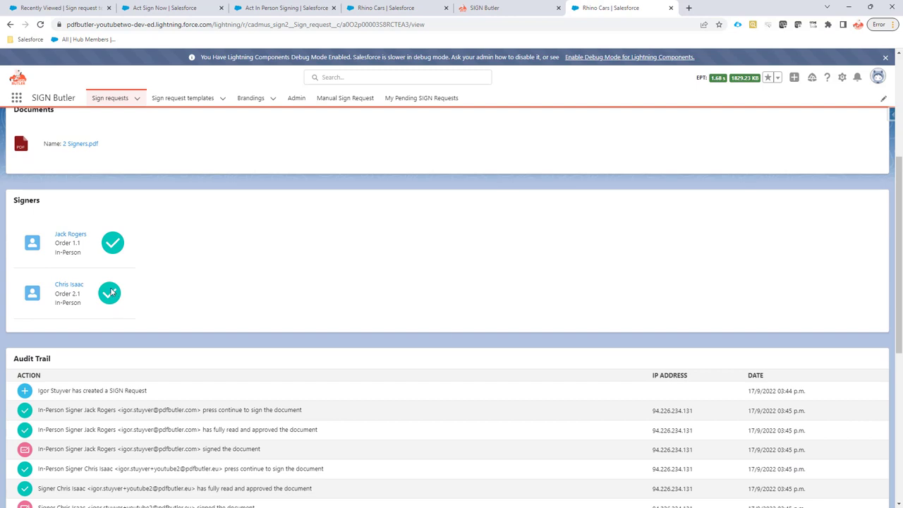
{"action": "scroll", "scroll_direction": "down", "scroll_amount": 3}
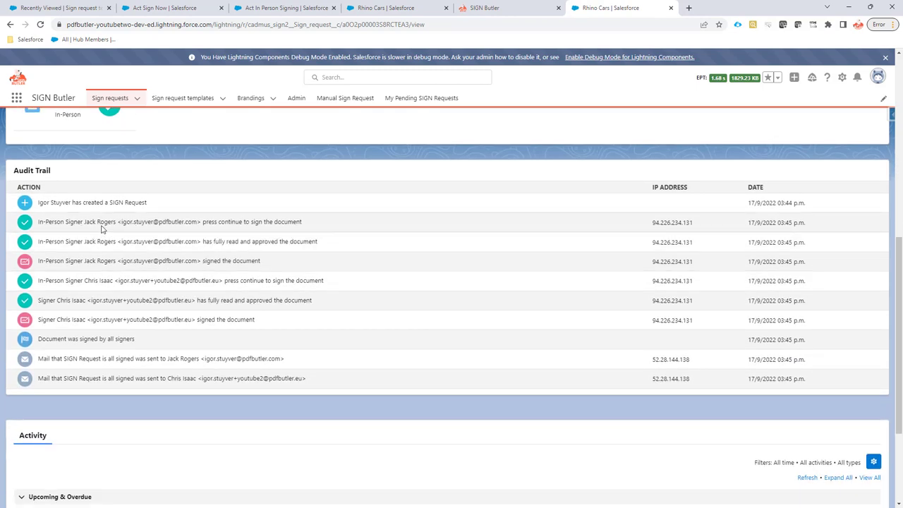
{"action": "mouse_move", "coordinate": [76, 222]}
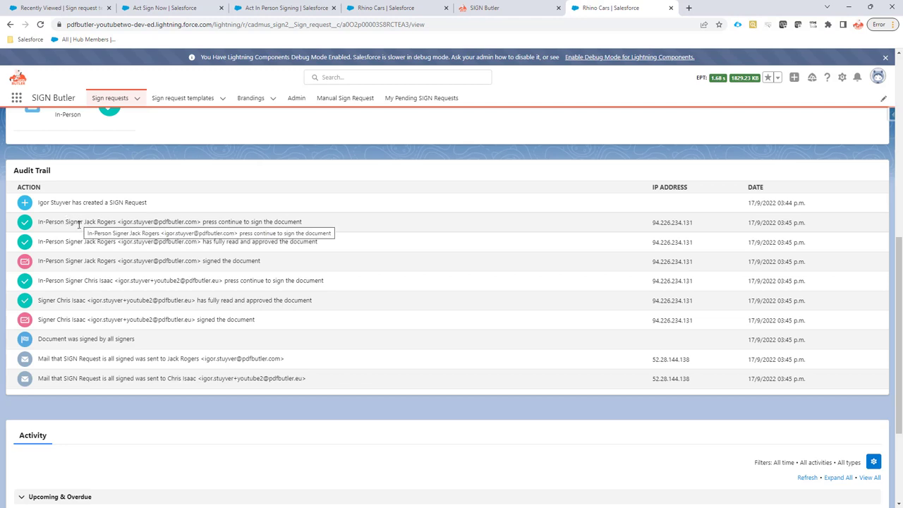
{"action": "mouse_move", "coordinate": [90, 295]}
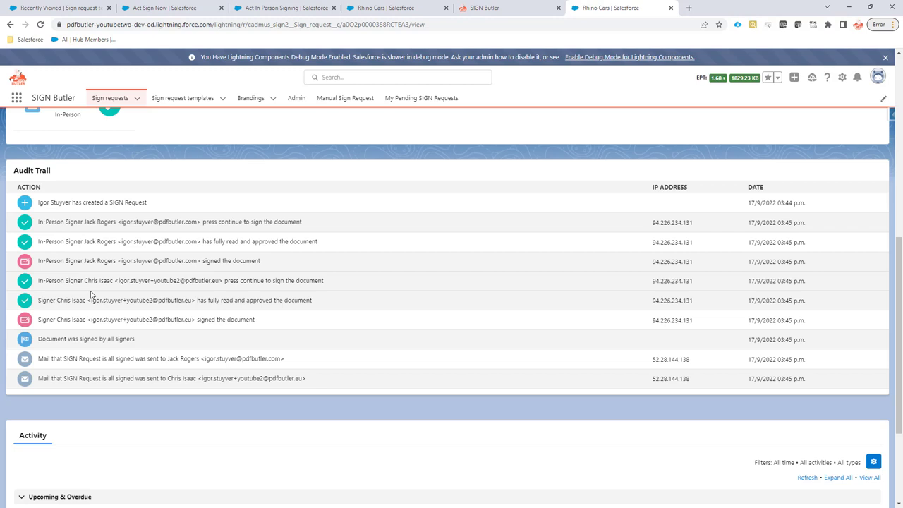
{"action": "mouse_move", "coordinate": [81, 298]}
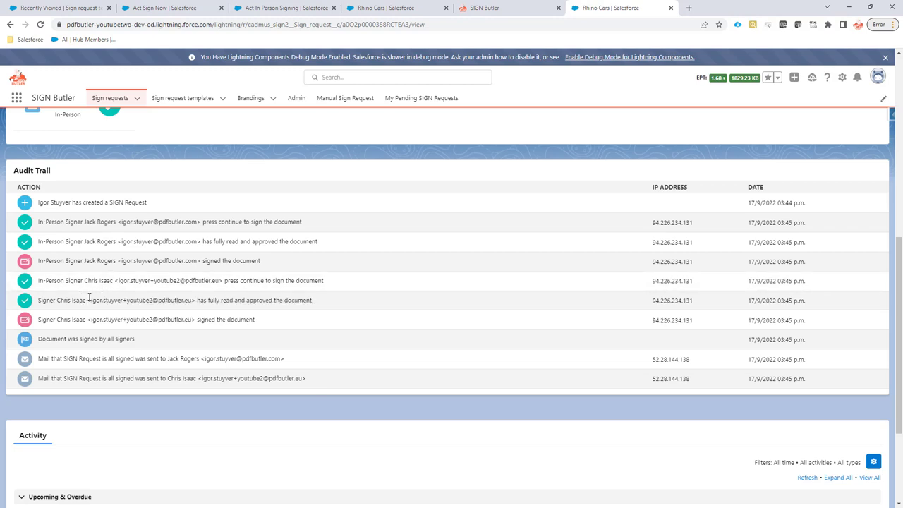
{"action": "mouse_move", "coordinate": [369, 272]}
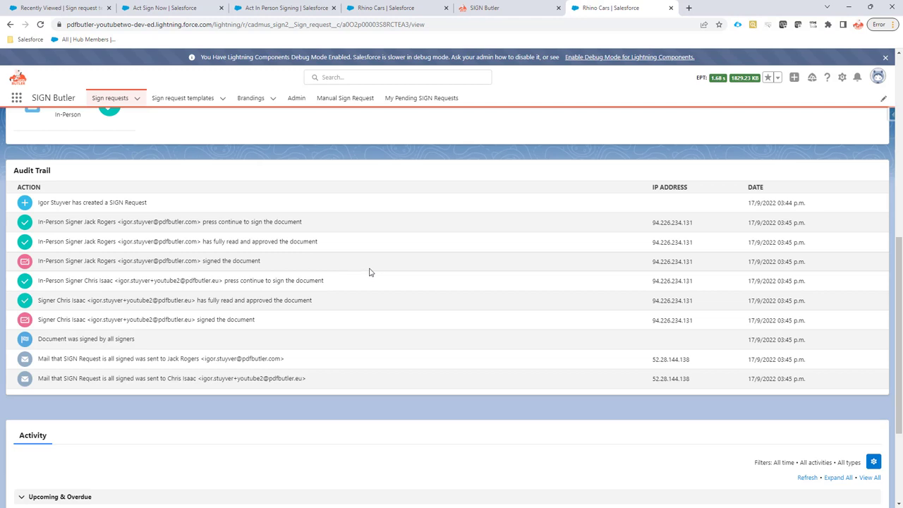
{"action": "scroll", "scroll_direction": "down", "scroll_amount": 3}
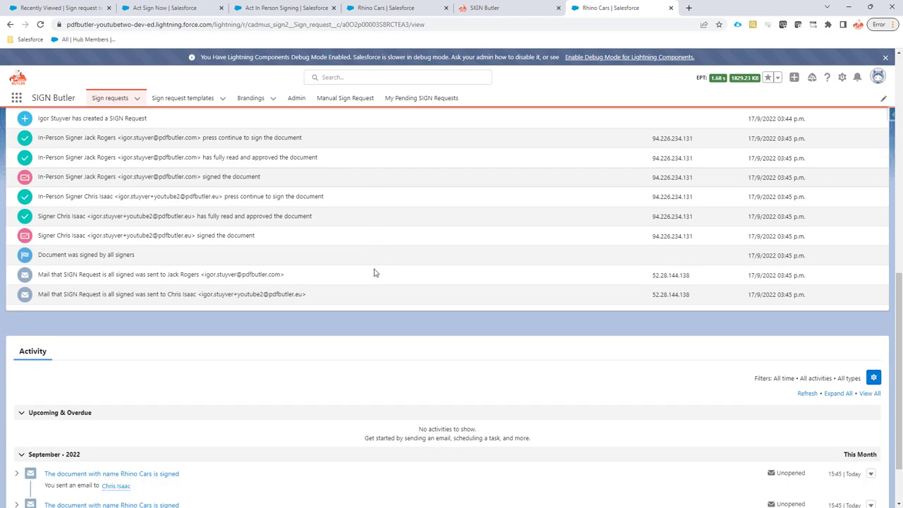